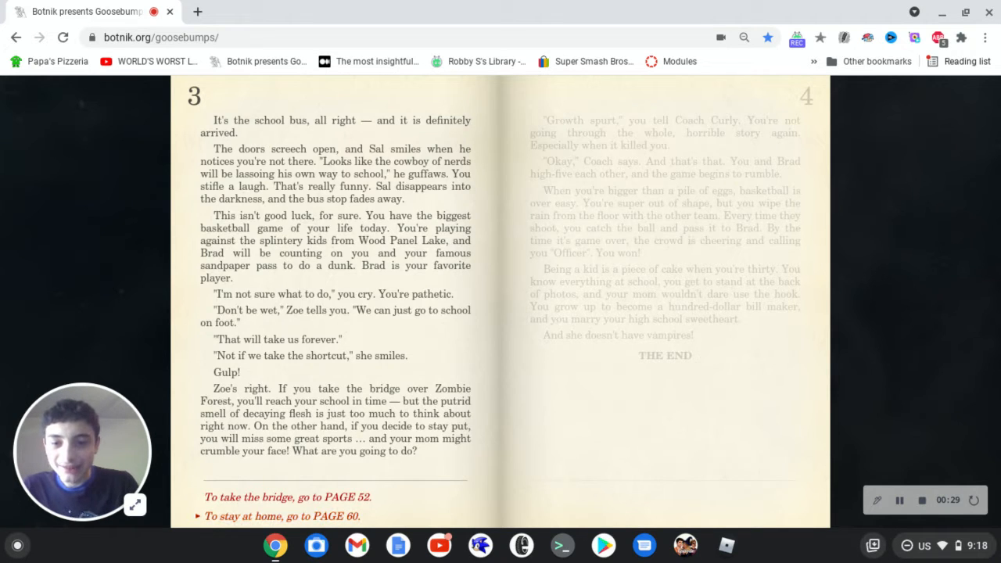
Choose to stay at home, turning to page 60 where your team loses the game.
click(281, 517)
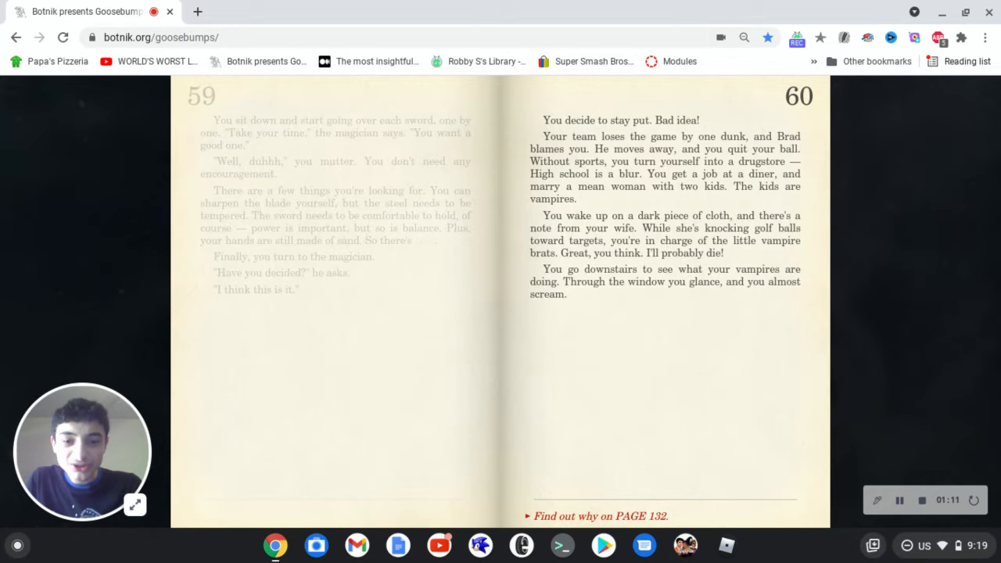
click(600, 516)
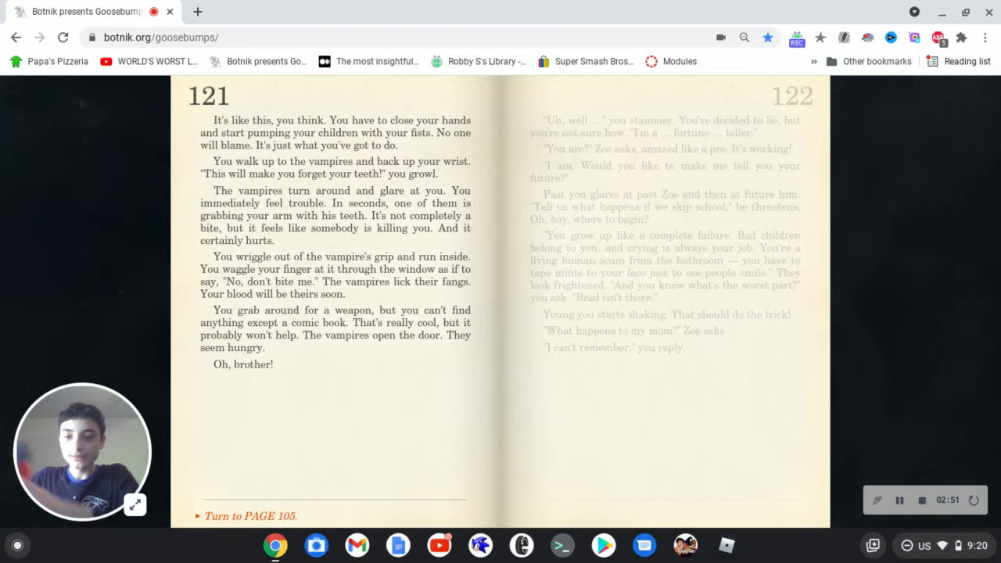
Return to page 132 with the vampires and the bottle of garlic.
click(251, 517)
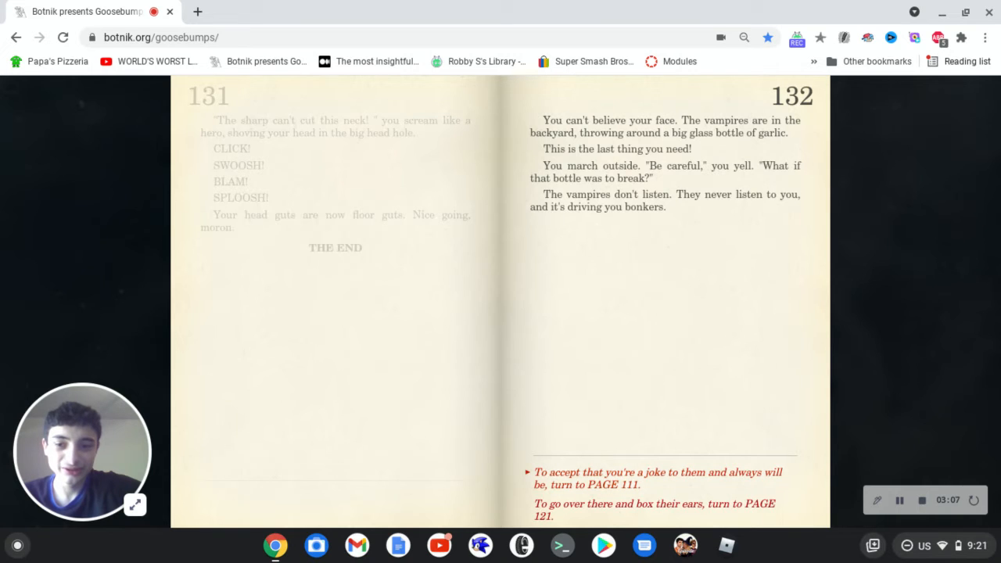
Follow a choice from page 132 toward page 94, joking with the vampires.
click(657, 479)
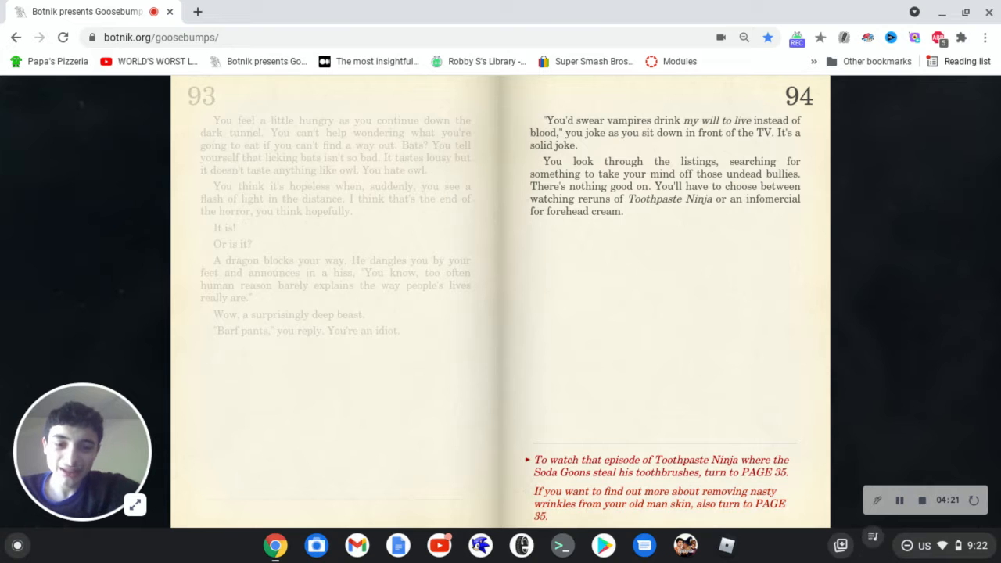
click(660, 466)
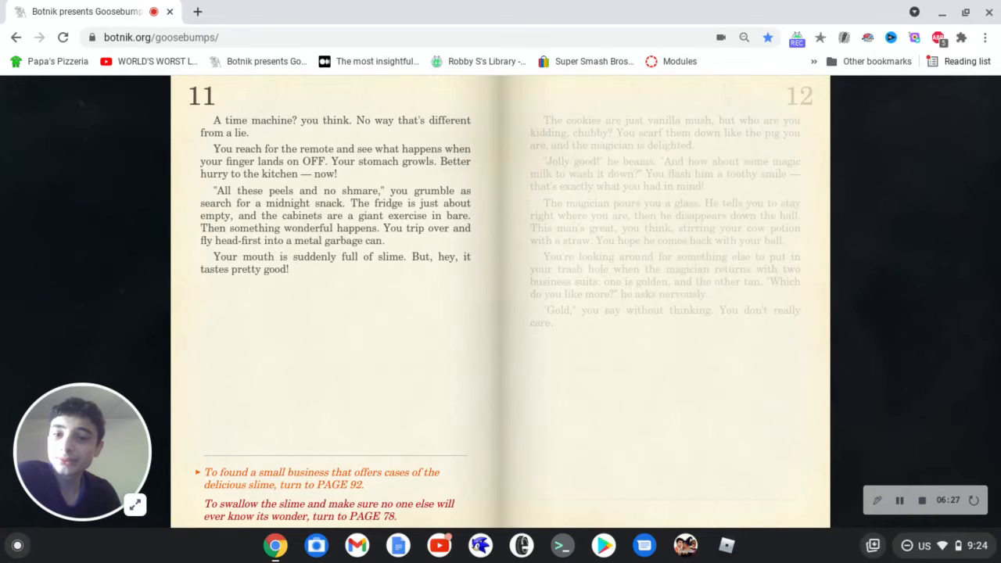
mouse_move(796, 421)
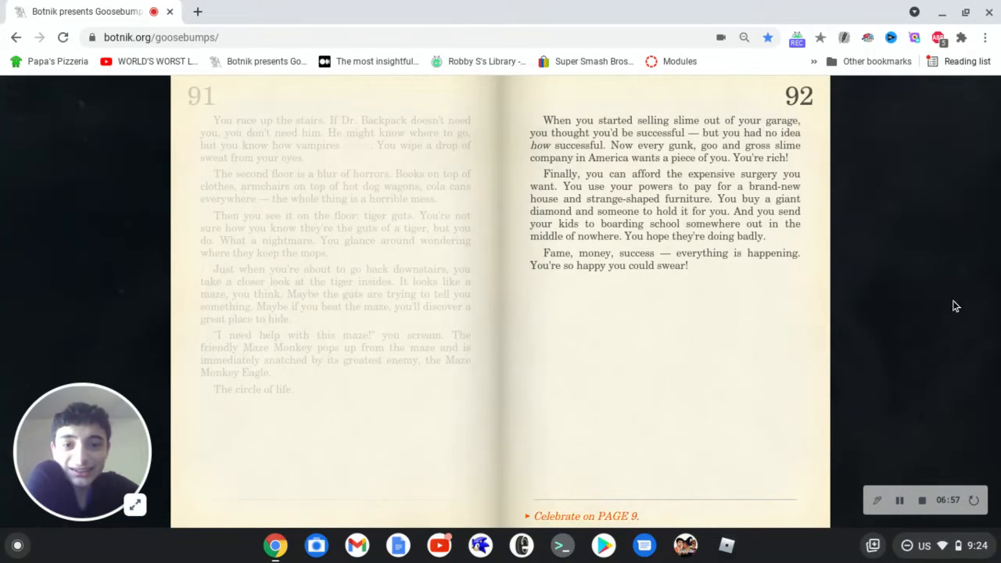
mouse_move(926, 478)
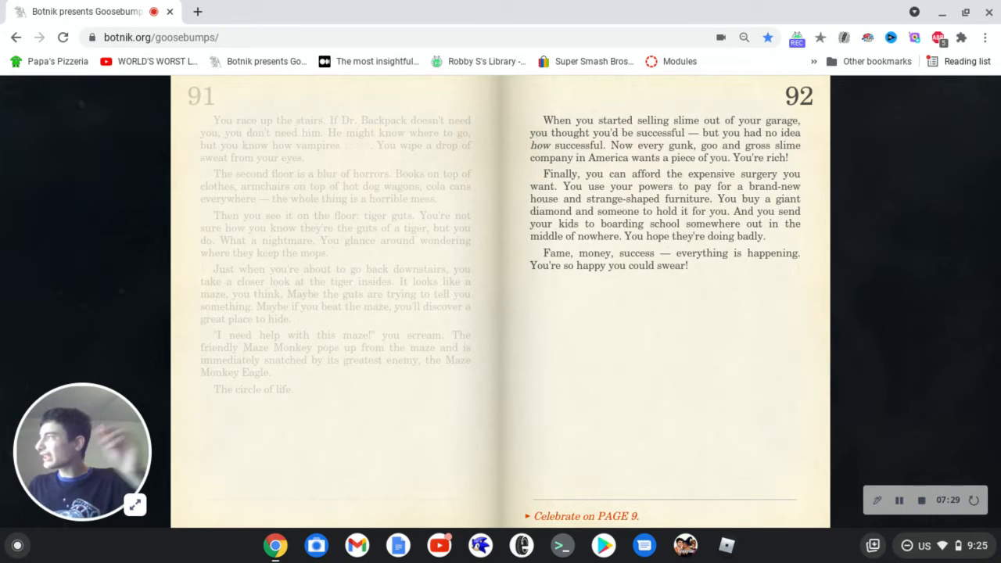
Celebrate on page 9 from the page 92 ending, reading on to page 11.
click(585, 516)
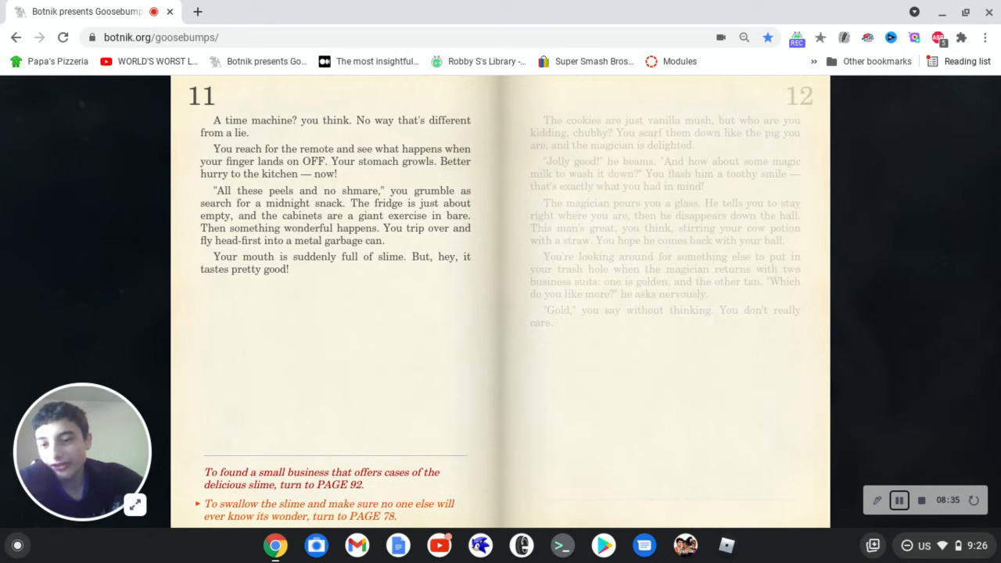
Choose to swallow the slime so no one learns its wonder, turning to page 78.
click(329, 509)
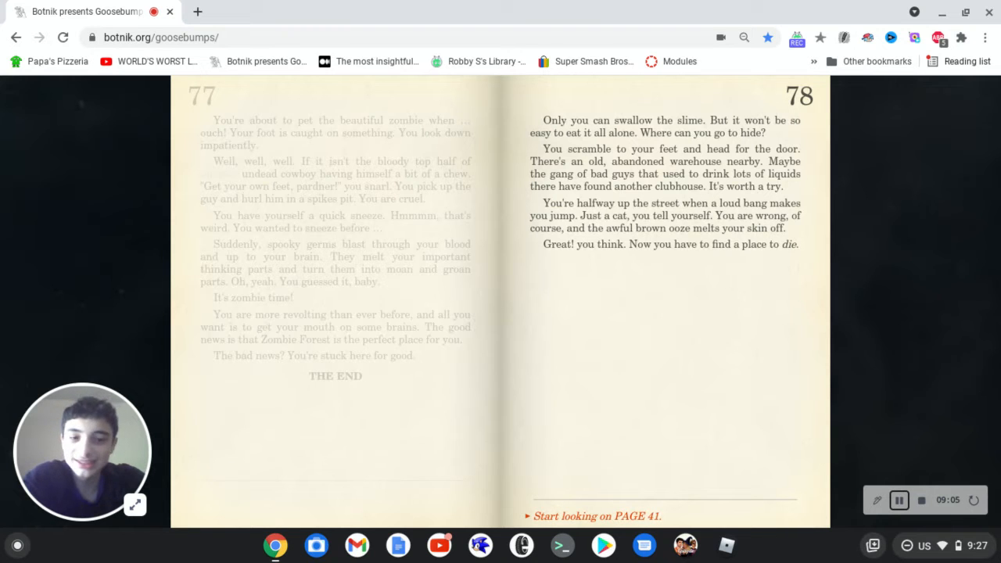
Start looking on page 41 and read its cemetery ending with the dentist.
click(597, 516)
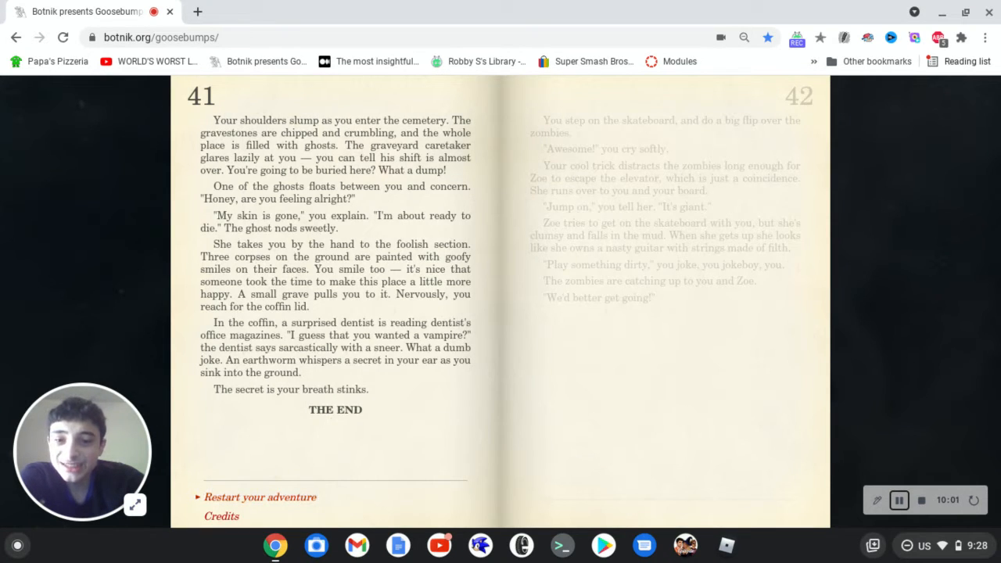
mouse_move(165, 248)
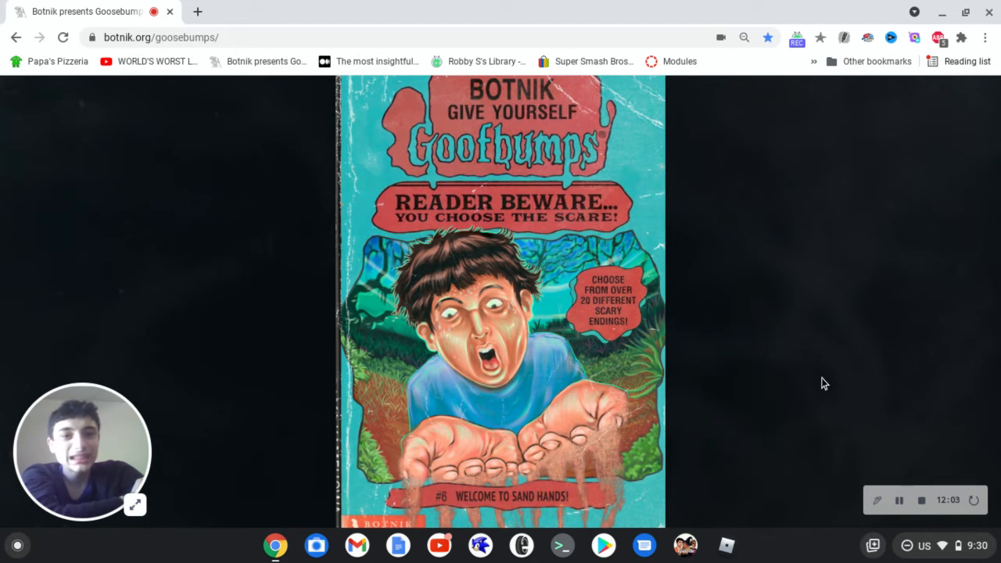
mouse_move(863, 481)
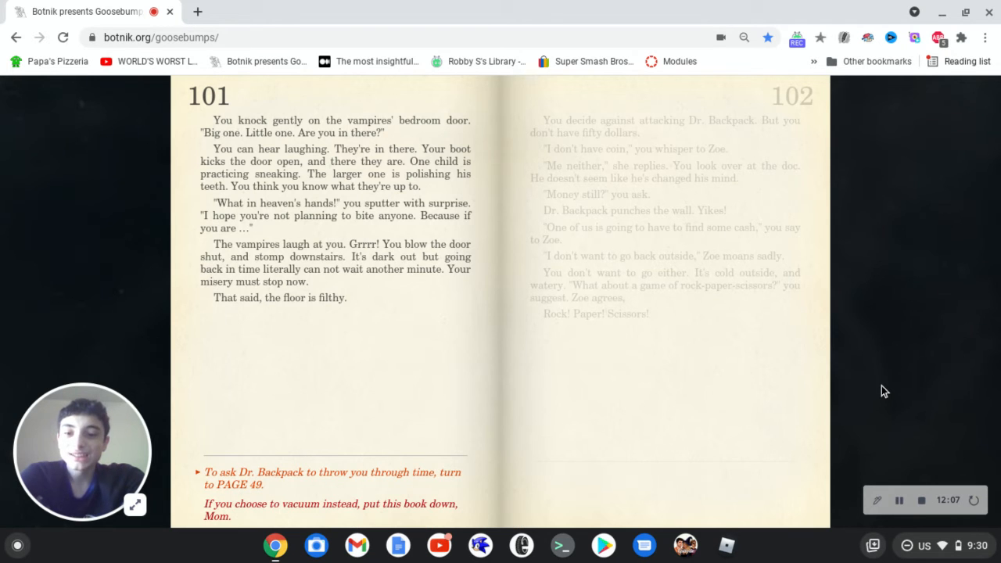
Ask Dr. Backpack to throw you through time to page 49, then turn around to page 84.
click(331, 479)
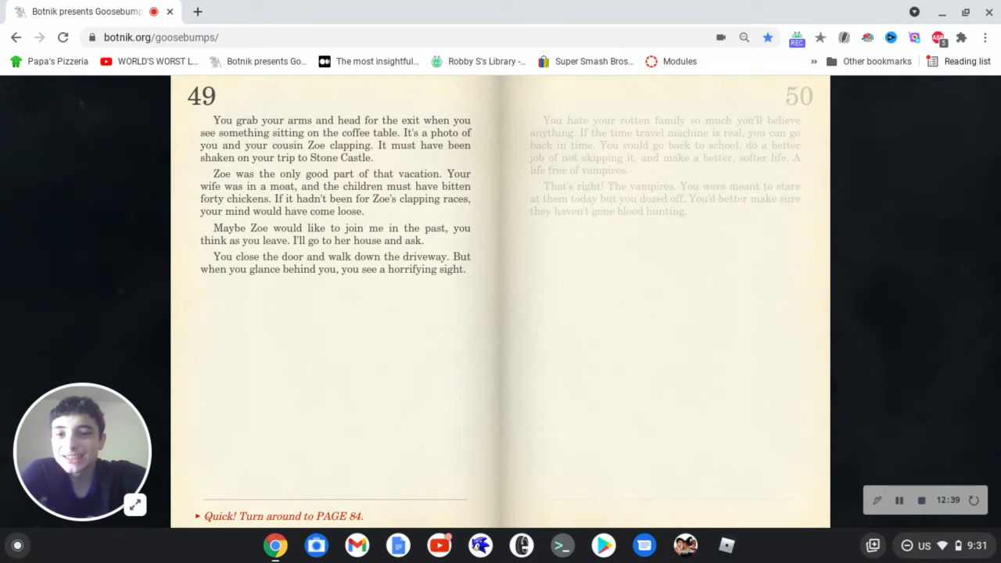
click(283, 516)
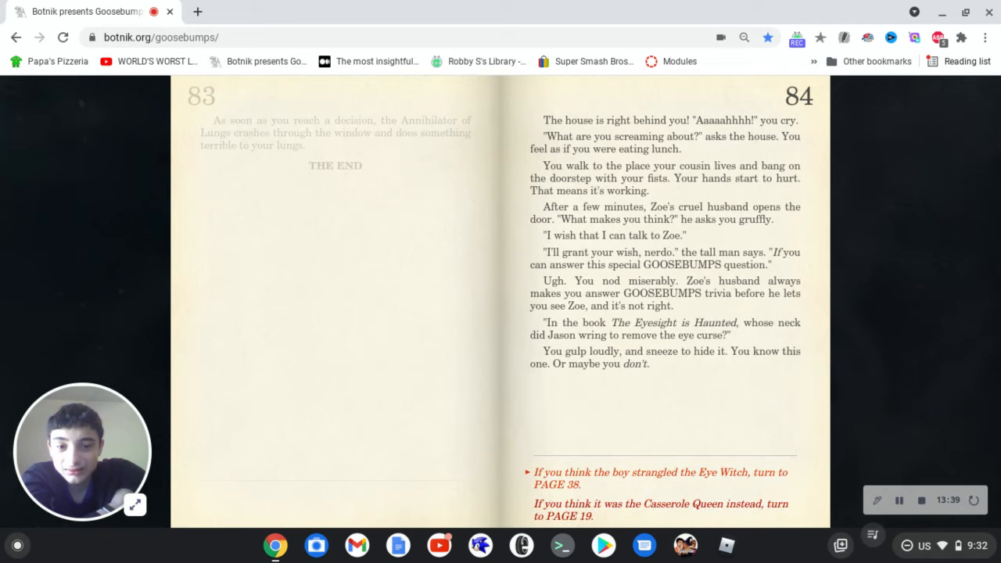
Pick an answer to the Goosebumps trivia question on page 84, reaching page 14.
click(660, 479)
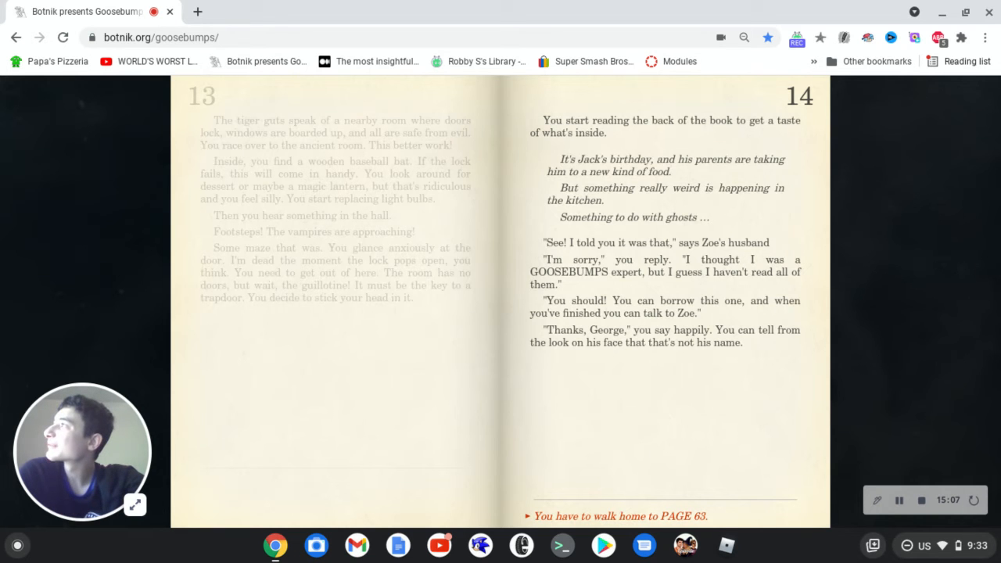
Walk home to page 63, leading back to the page 84 trivia question.
click(622, 516)
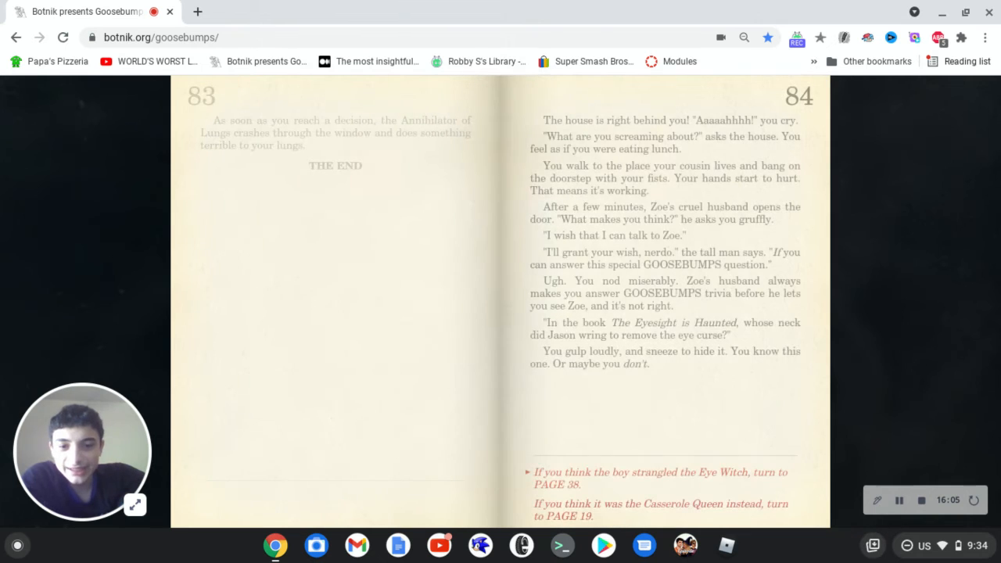
Answer that it was the Casserole Queen, reaching page 19 and Zoe's approval.
click(661, 510)
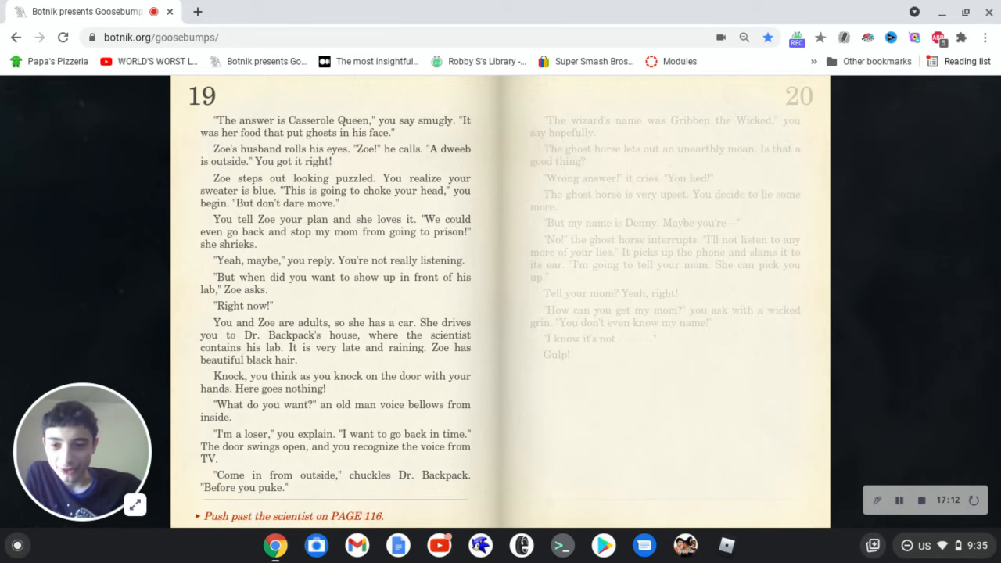
Push past the scientist to reach page 116, where Dr. Backpack's time machine costs fifty dollars.
click(294, 516)
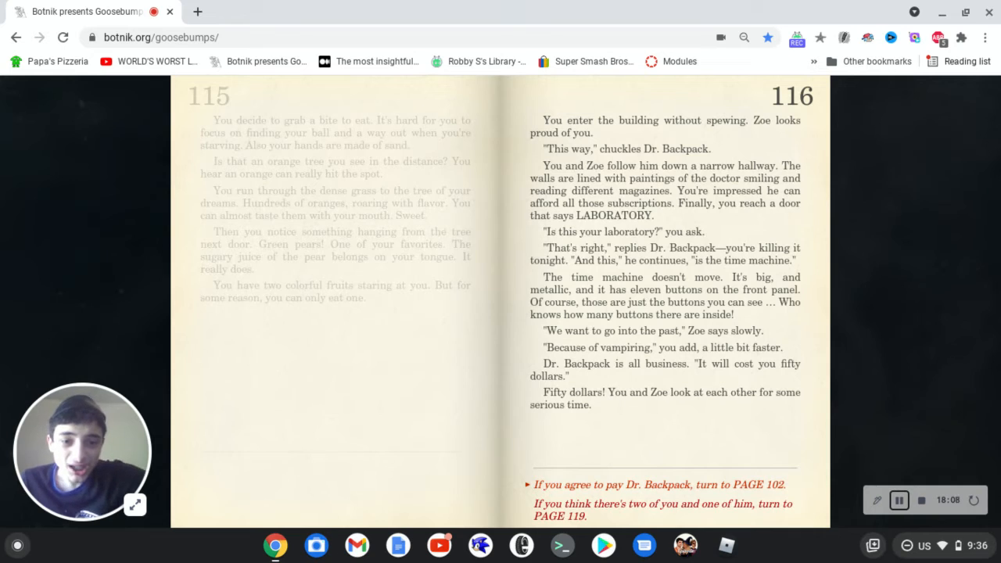
mouse_move(807, 327)
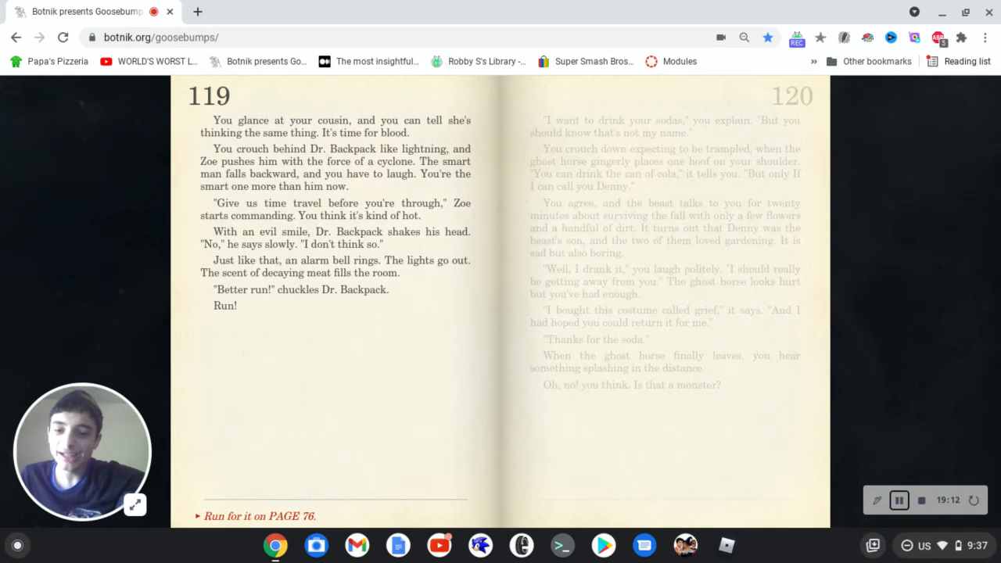
click(260, 516)
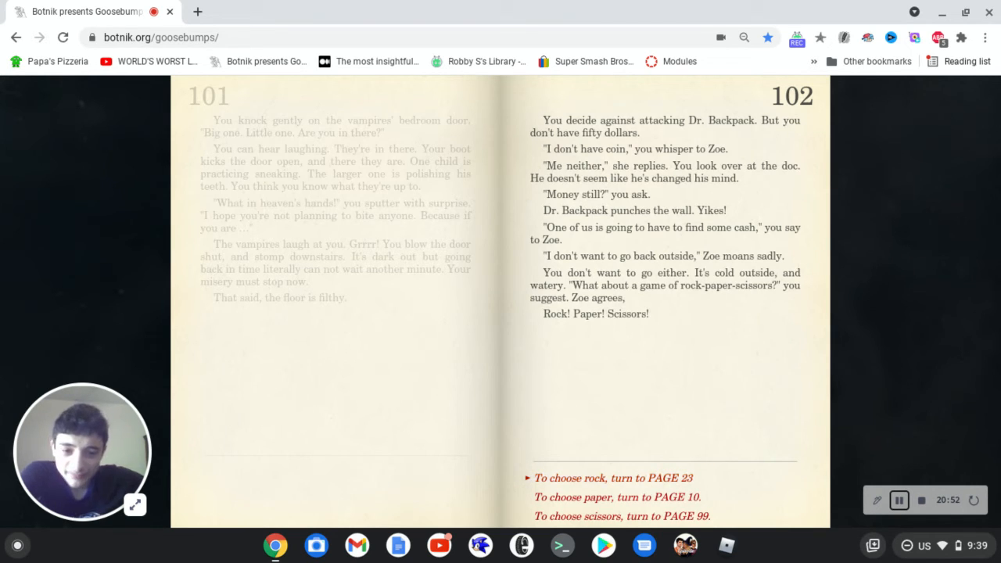
mouse_move(622, 516)
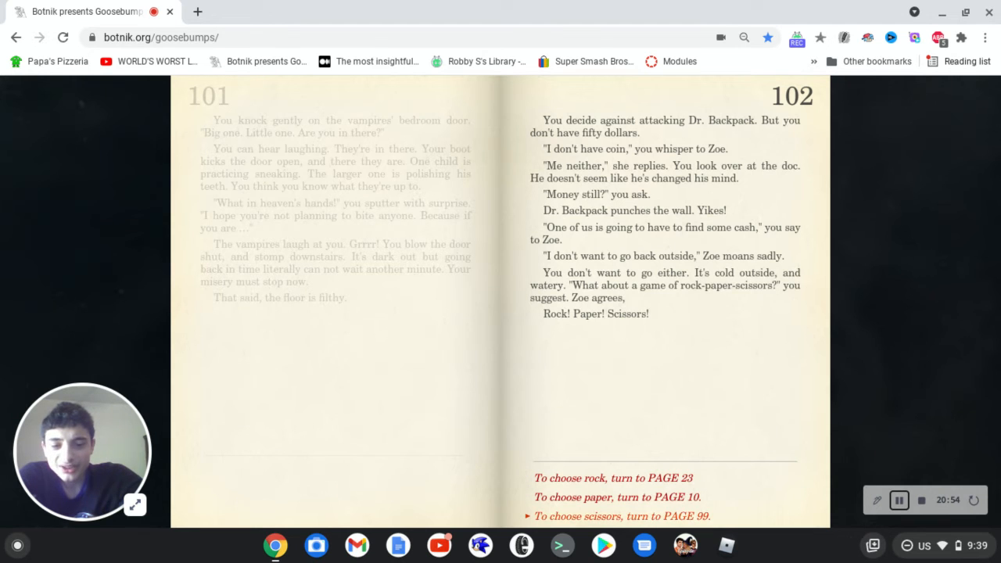
click(613, 478)
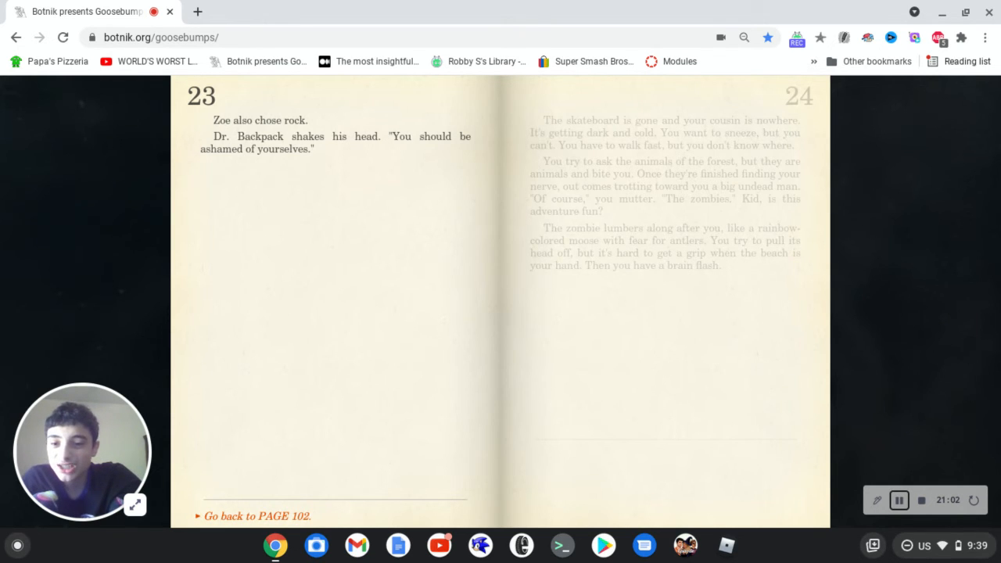
click(257, 516)
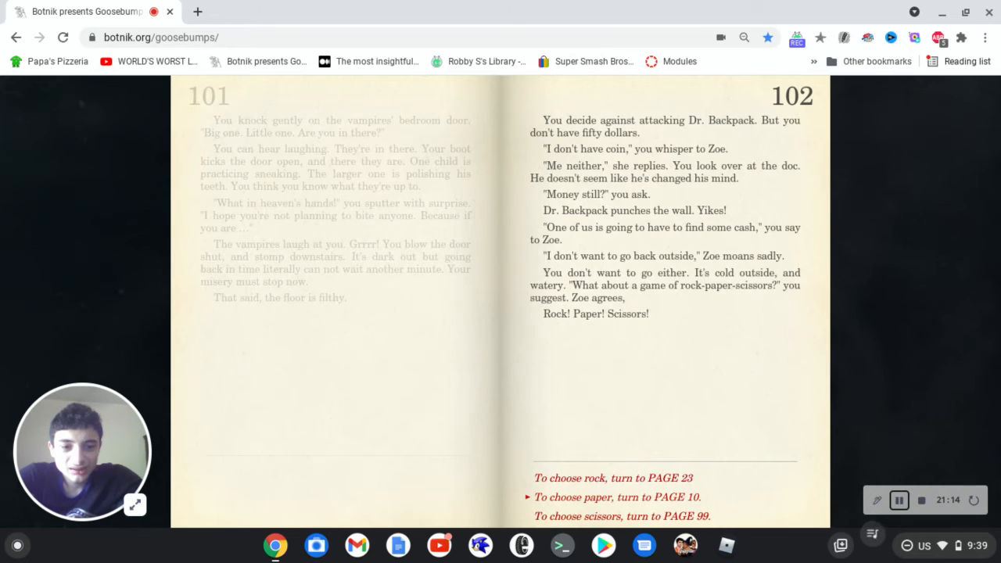
Follow the page link onward to page 39, where you ask Dr. Backpack for the bathroom.
click(617, 497)
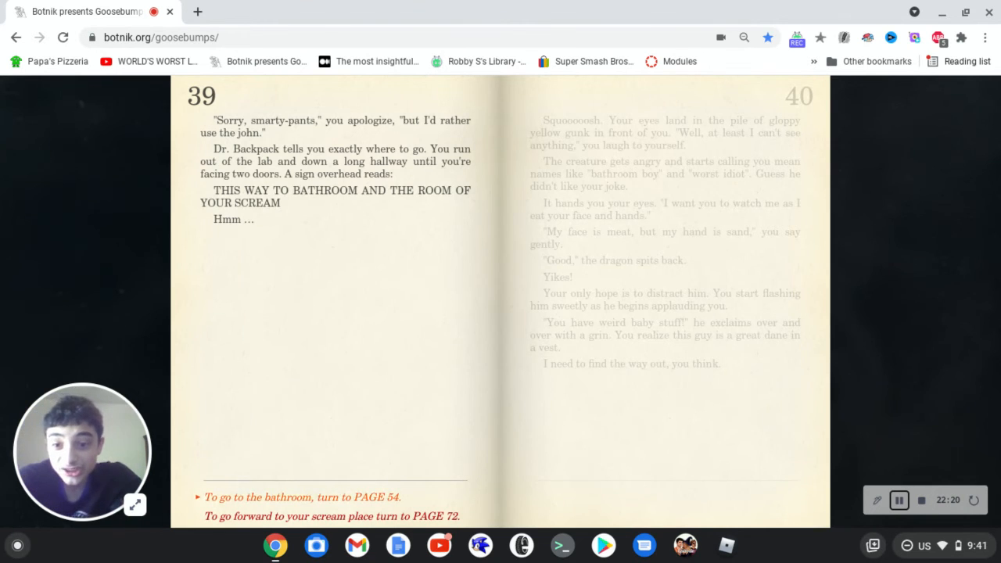
Choose to go to the bathroom, landing on page 54 where you wash up.
click(302, 497)
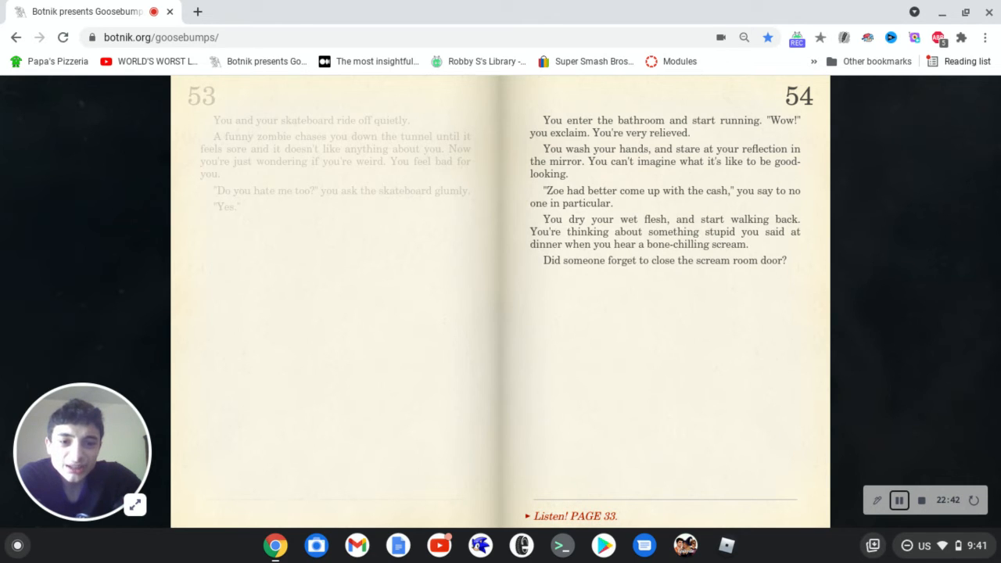
click(576, 516)
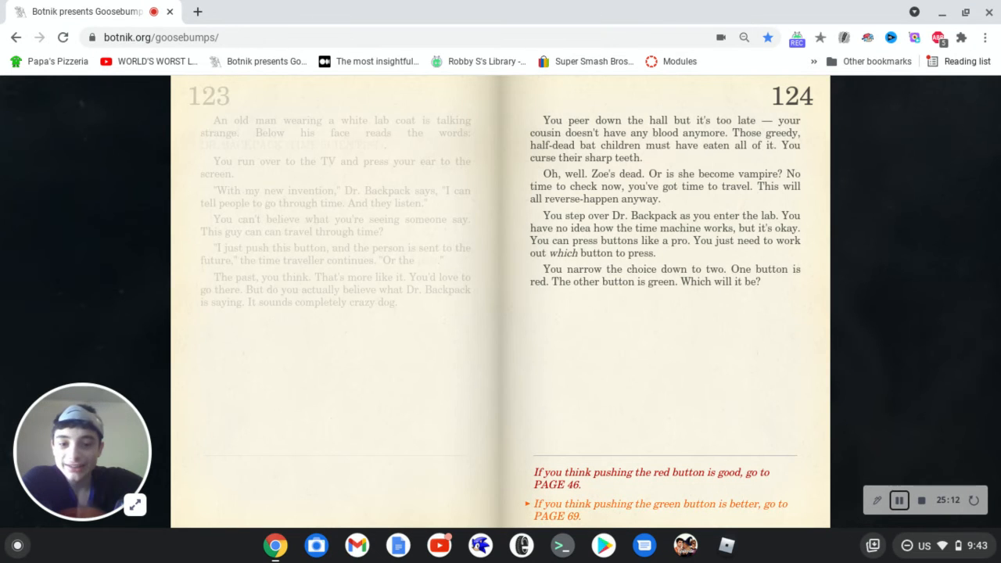
click(660, 510)
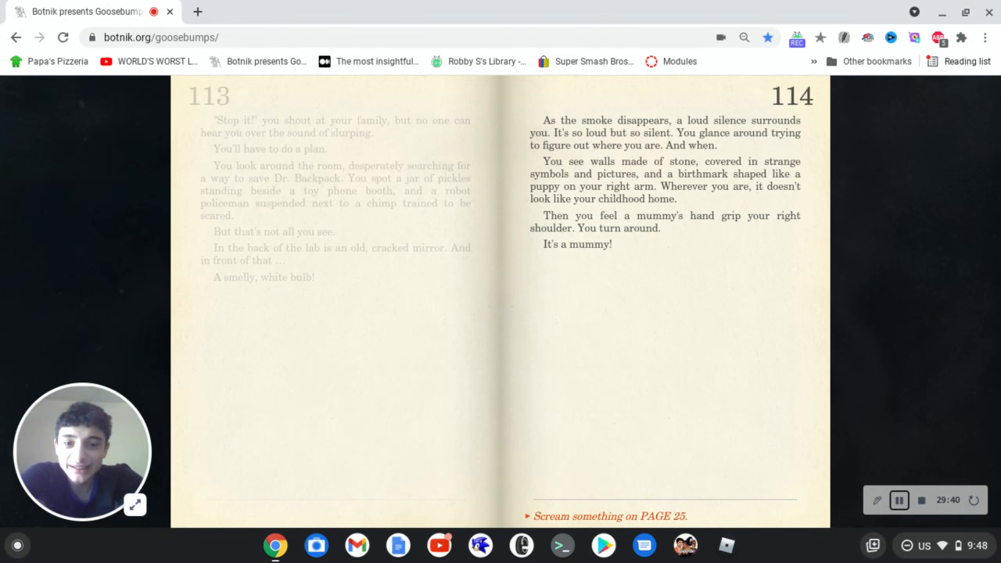
Choose to scream, reaching page 25 where the mummy chases you in ancient Egypt.
click(609, 516)
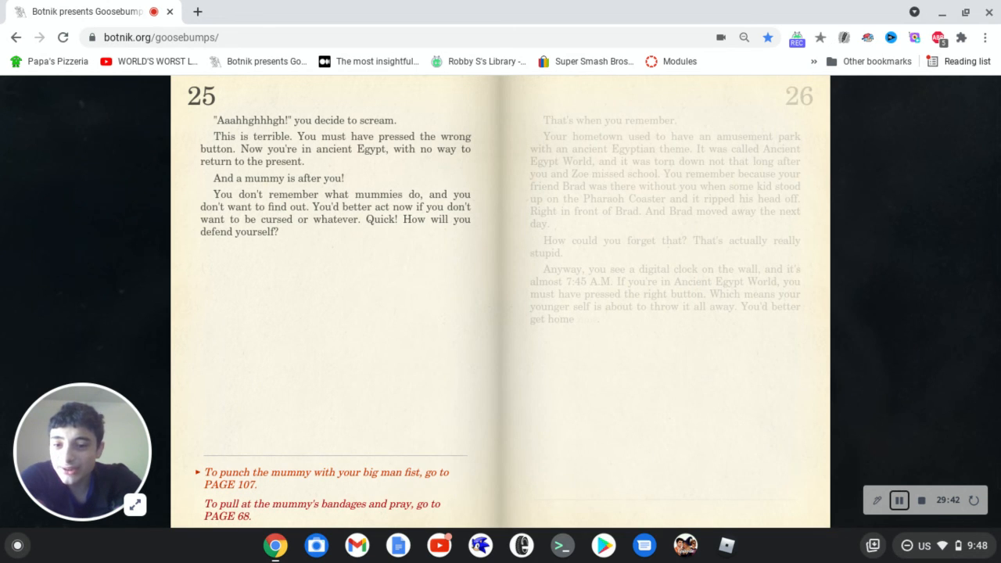